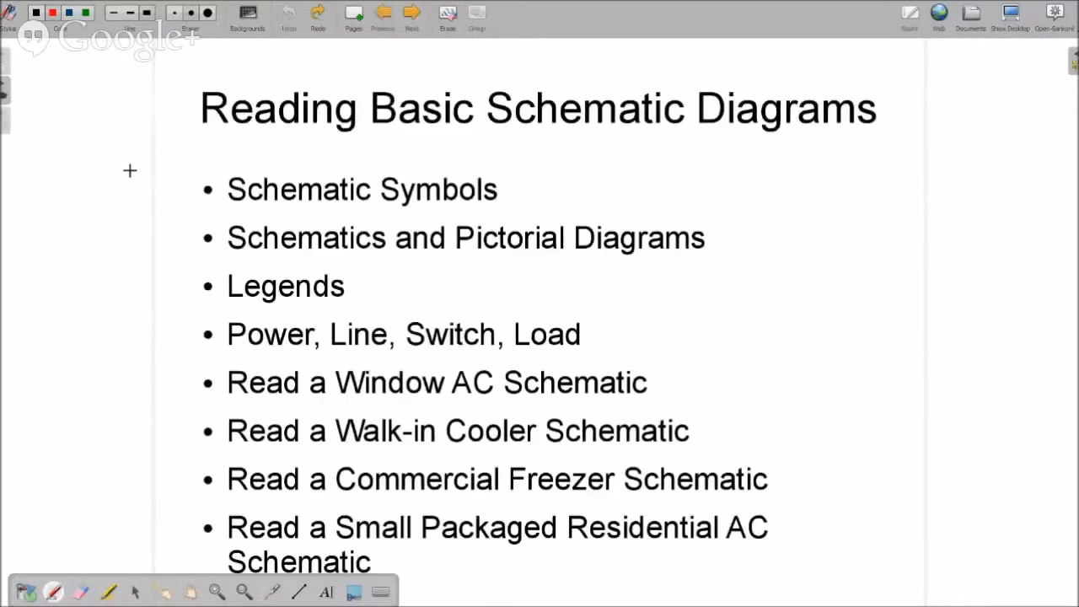
mouse_move(84, 323)
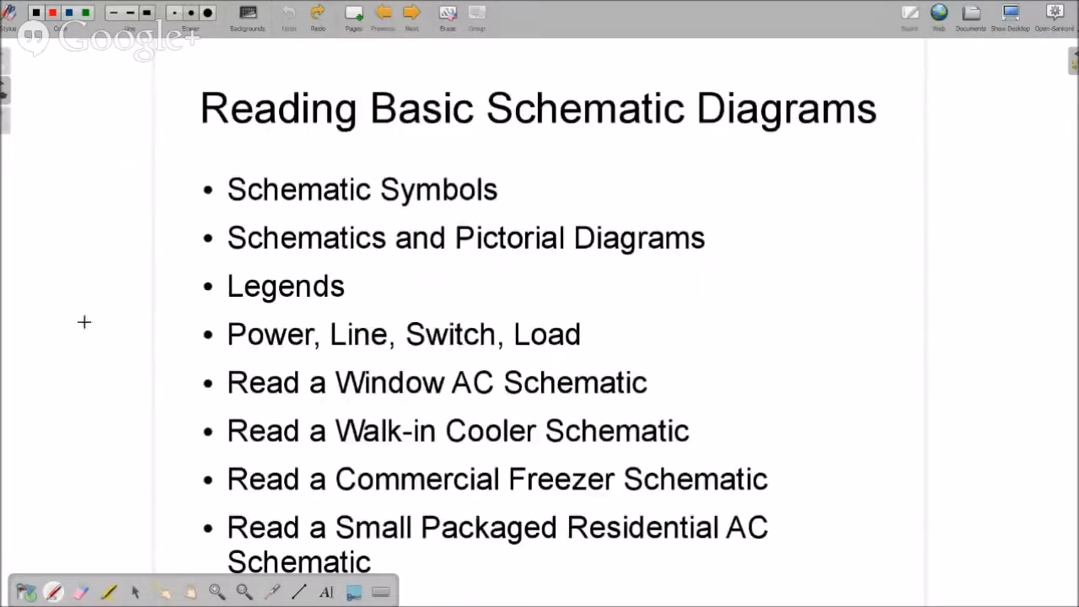
mouse_move(92, 556)
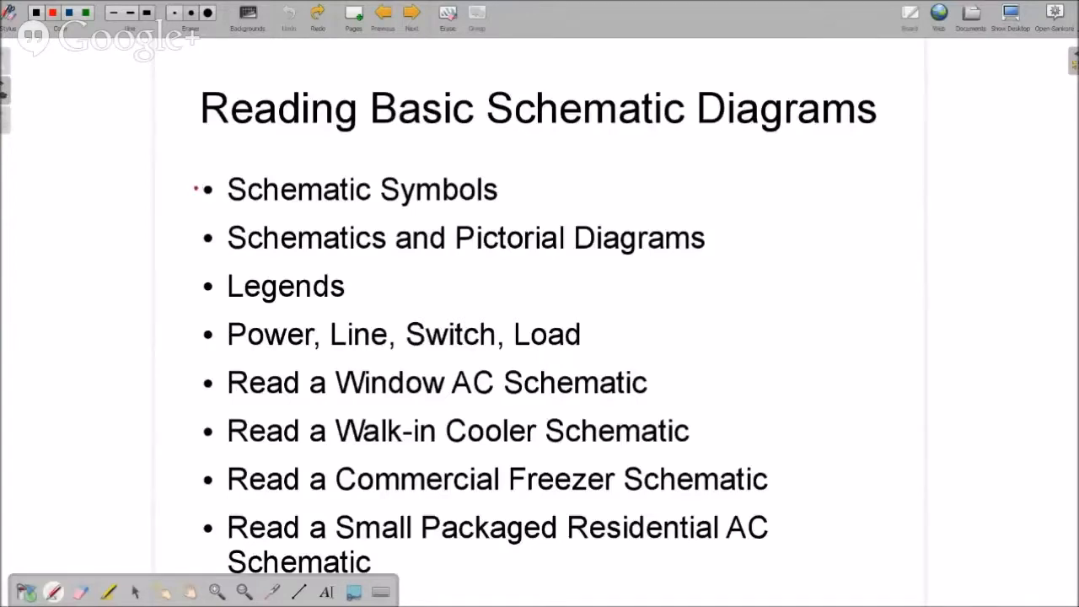
Step: Draw a red arrow from the Schematic Symbols bullet down to the Power, Line, Switch, Load bullet
left_click_drag(198, 181, 181, 232)
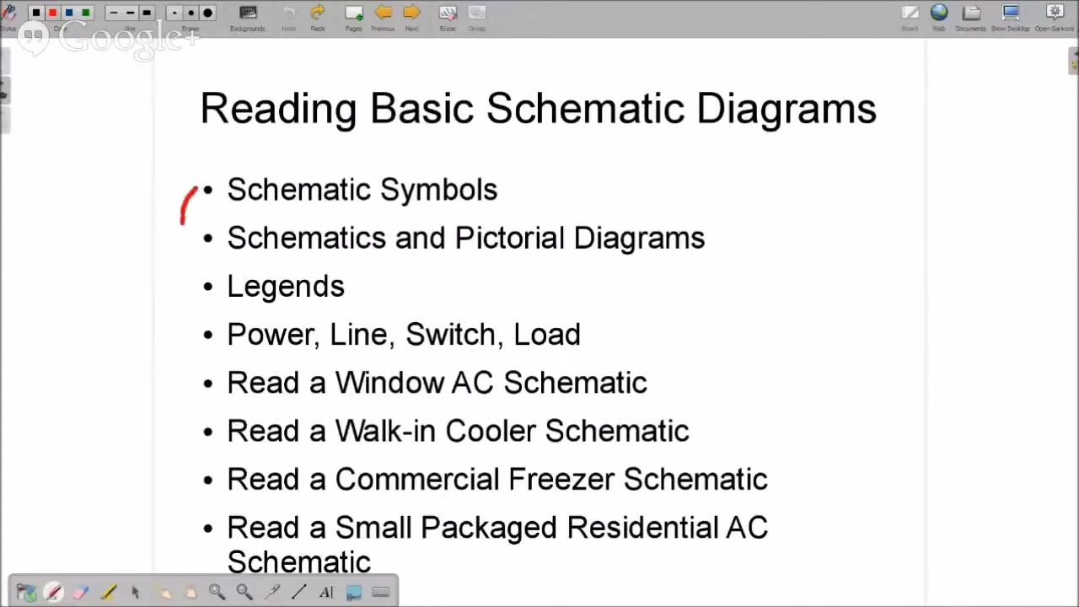
left_click_drag(181, 194, 179, 337)
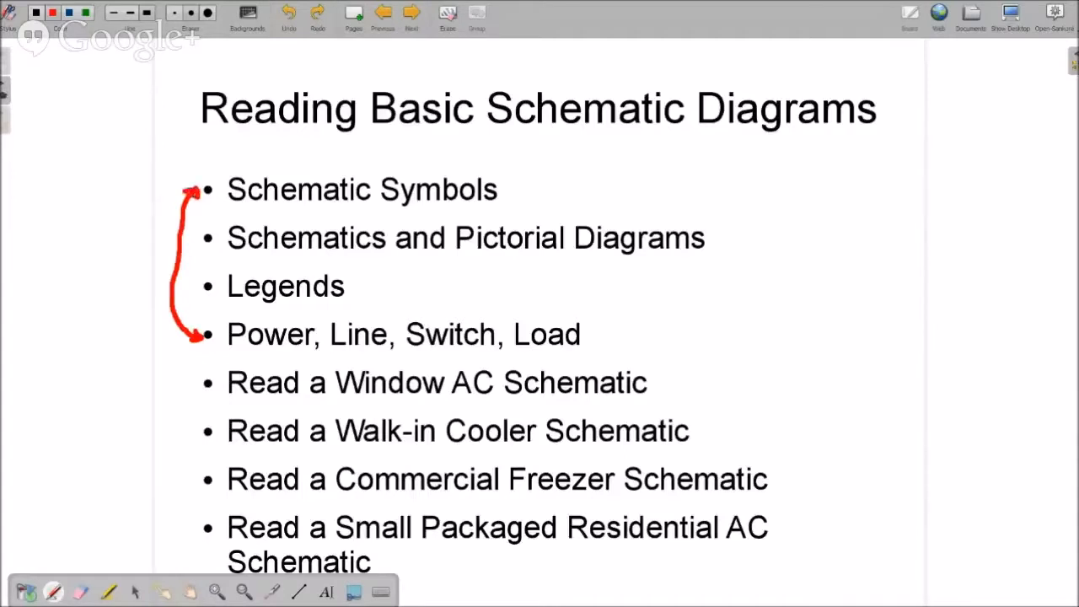
mouse_move(121, 204)
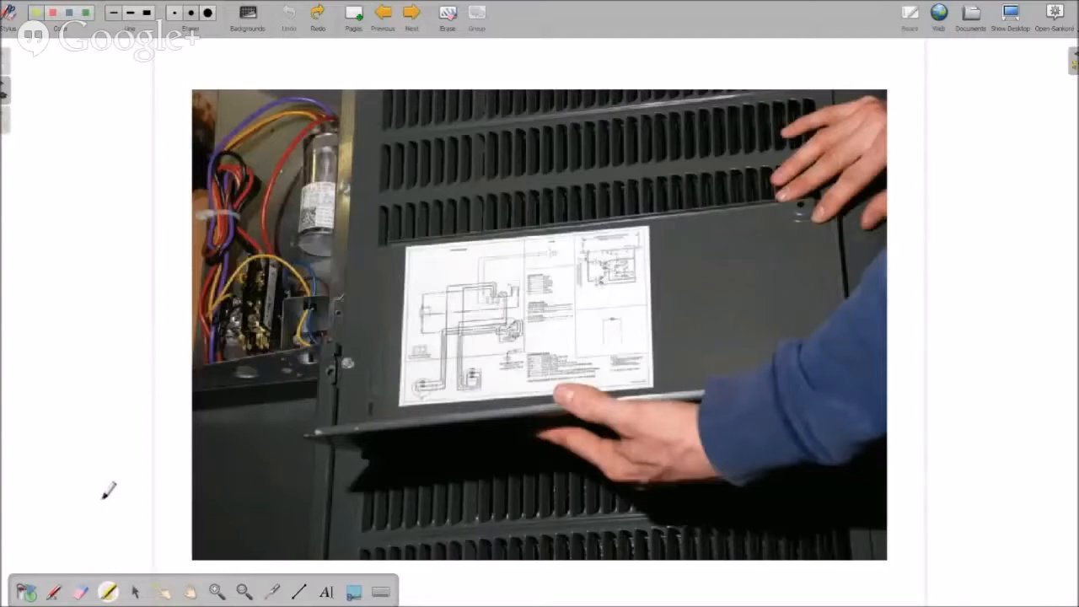
mouse_move(263, 379)
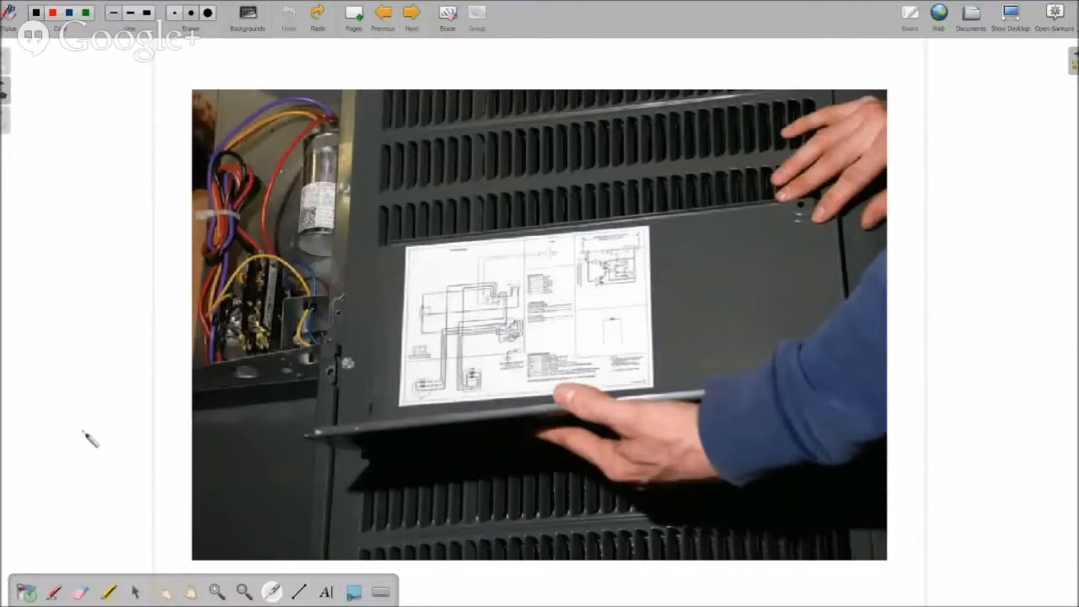
mouse_move(489, 342)
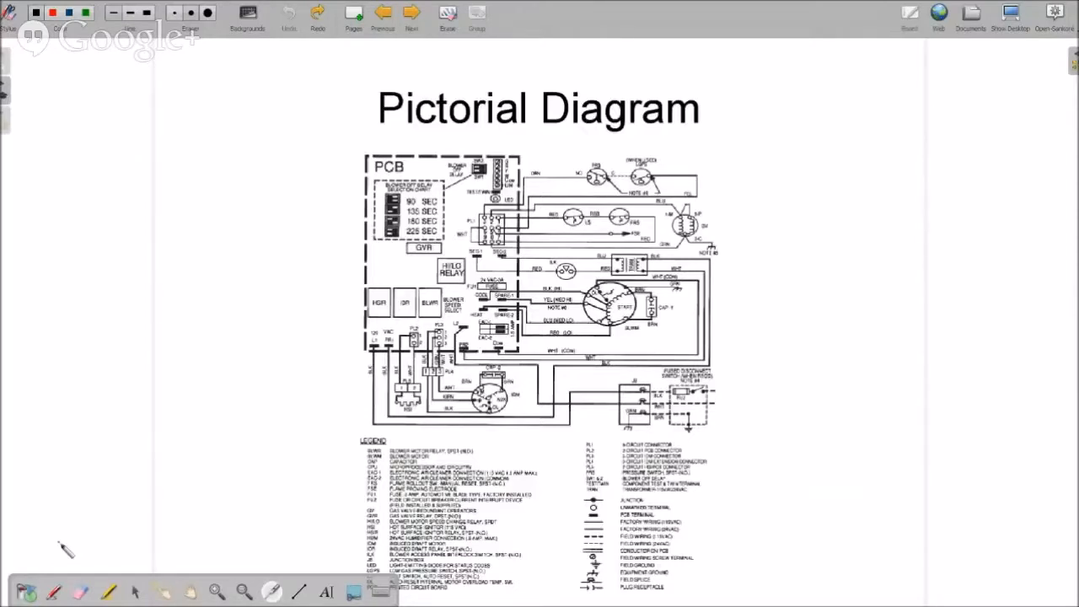
mouse_move(177, 462)
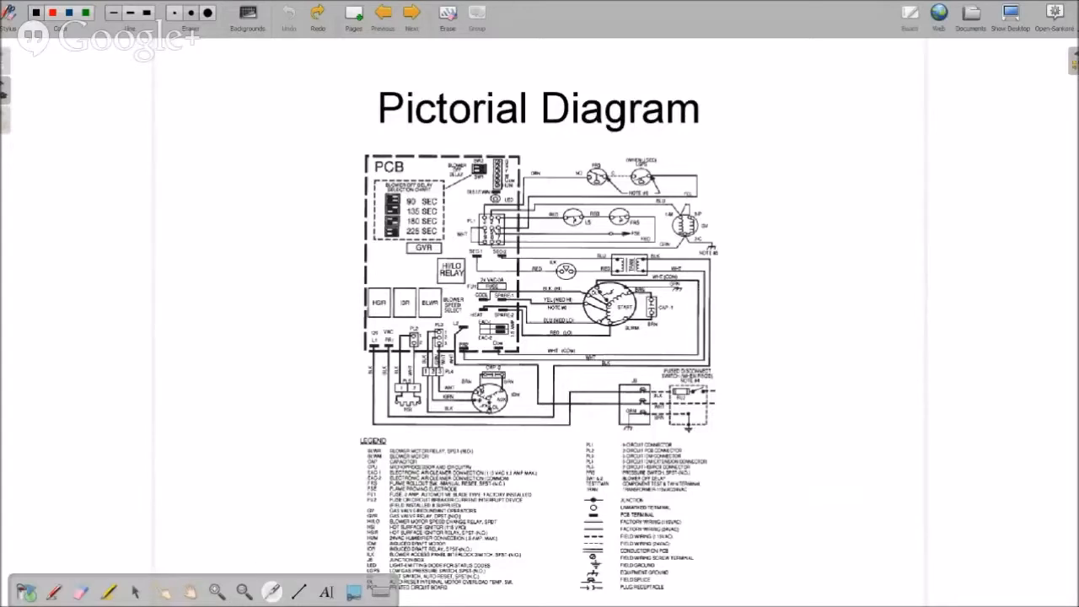
mouse_move(295, 417)
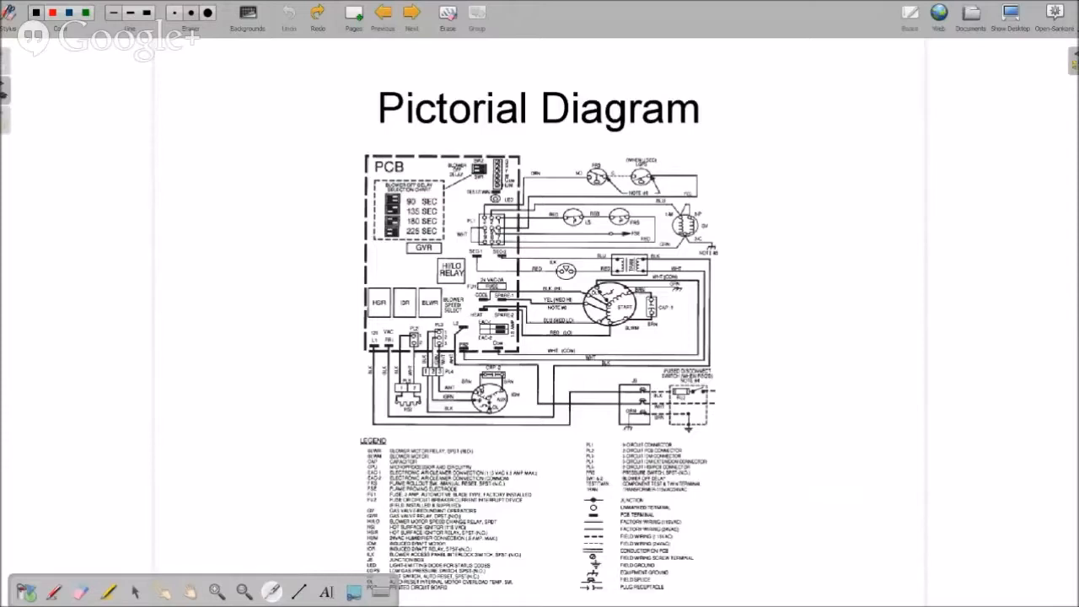
Step: Advance to the Pictorial Diagram slide with the wiring compartment photo
left_click(411, 13)
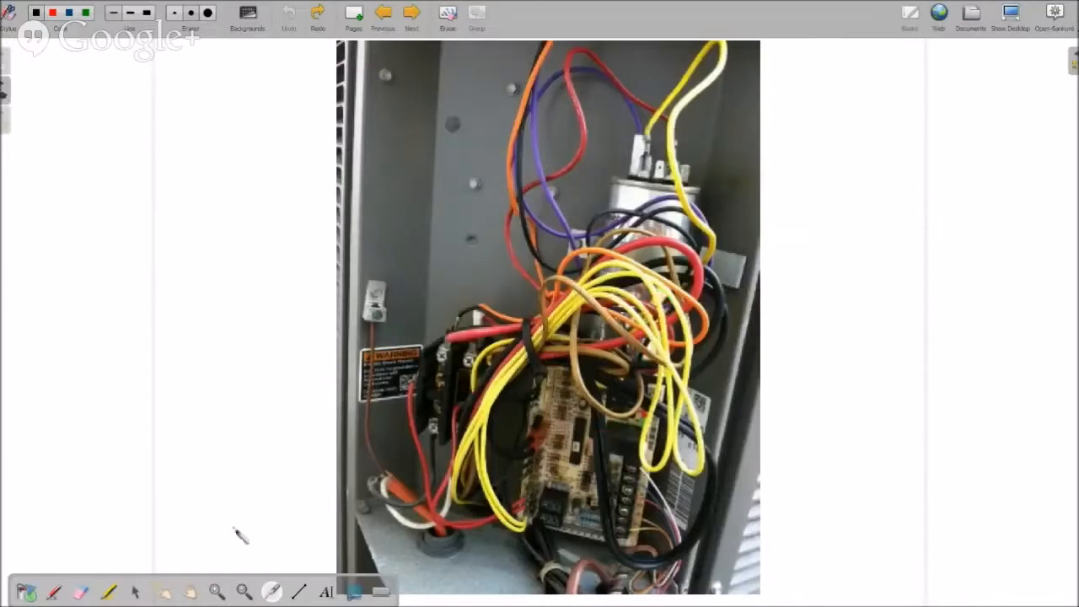
mouse_move(409, 493)
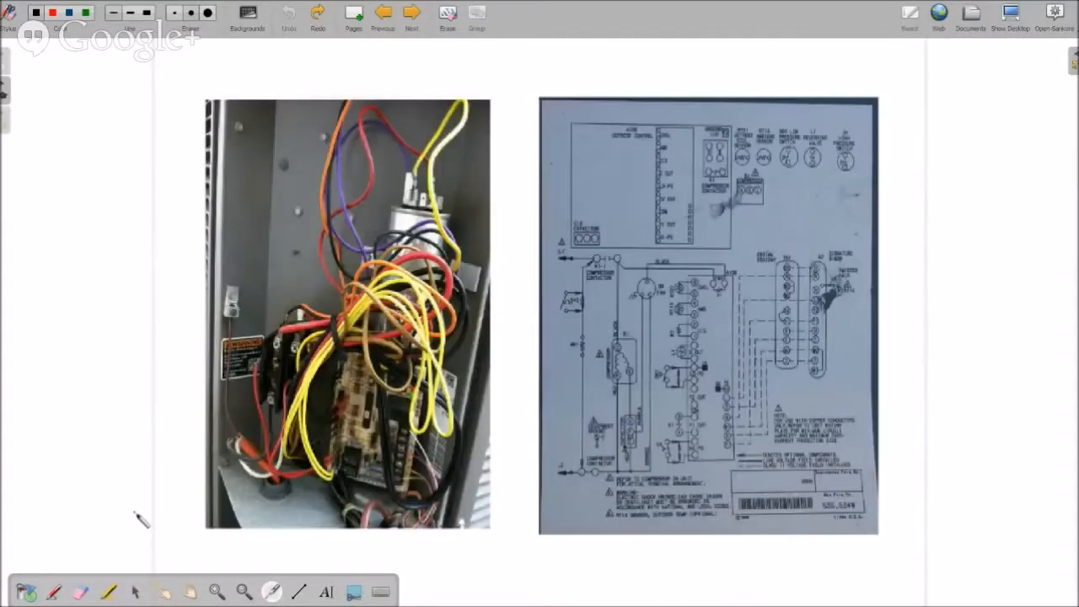
mouse_move(629, 297)
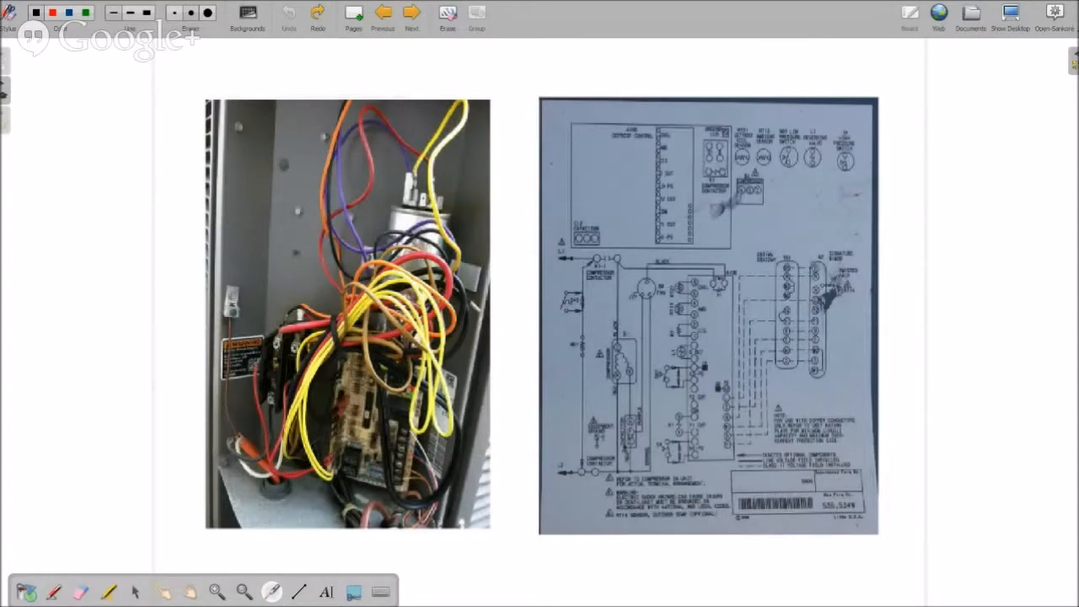
Step: Point out a part near the schematic's lower left, then advance to the Open and Close Circuits slide
left_click(386, 401)
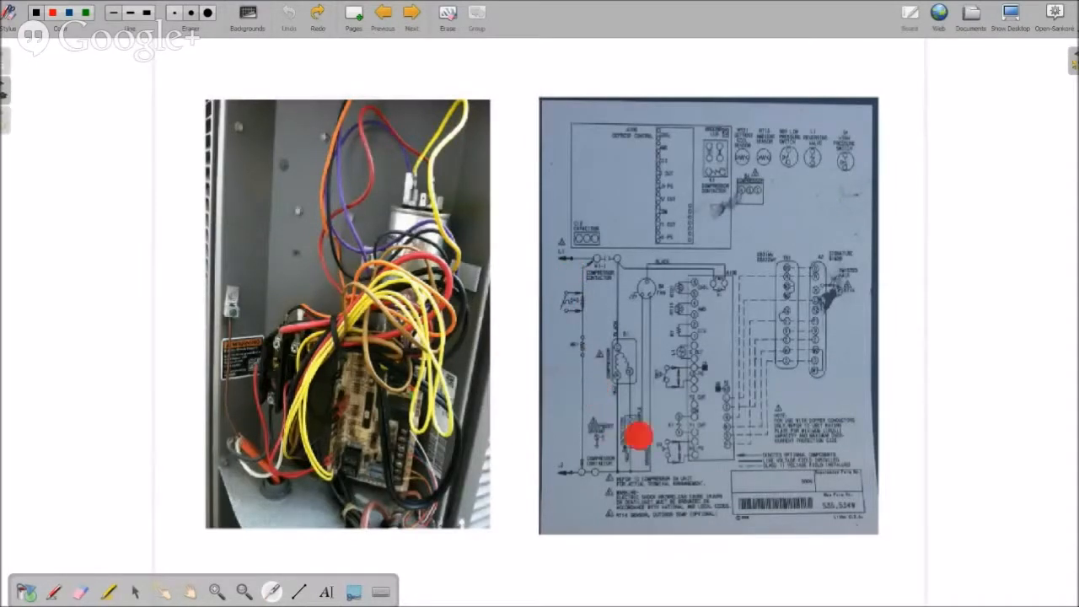
left_click_drag(639, 436, 797, 259)
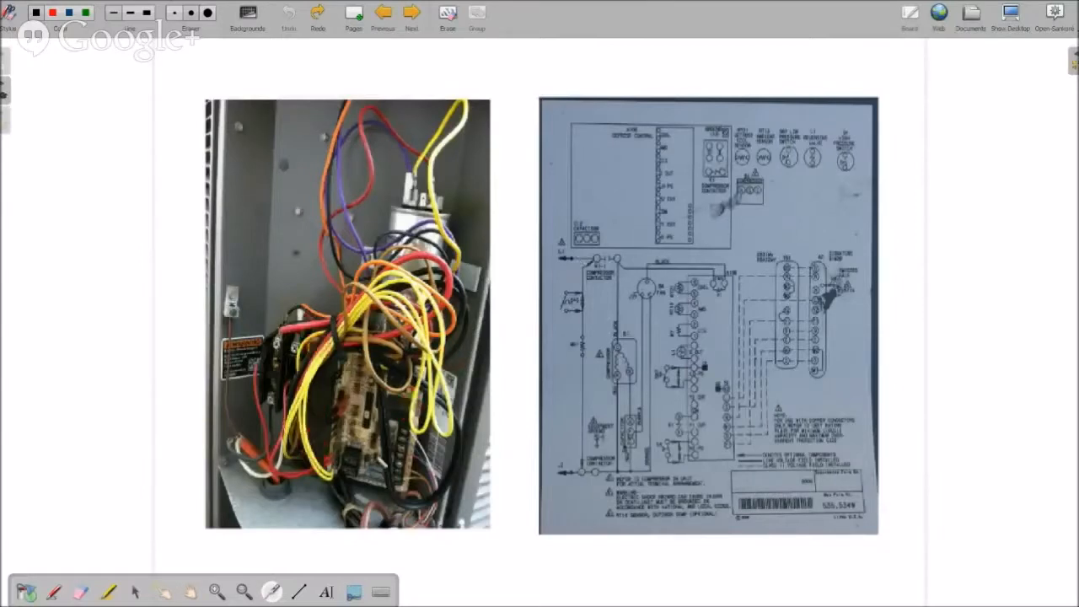
mouse_move(531, 460)
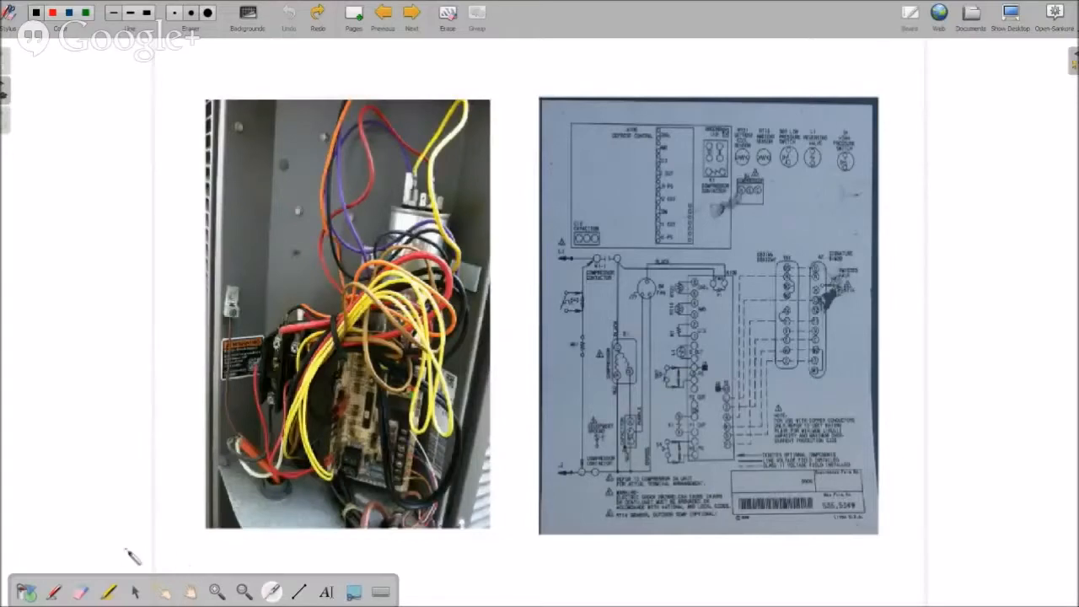
mouse_move(729, 320)
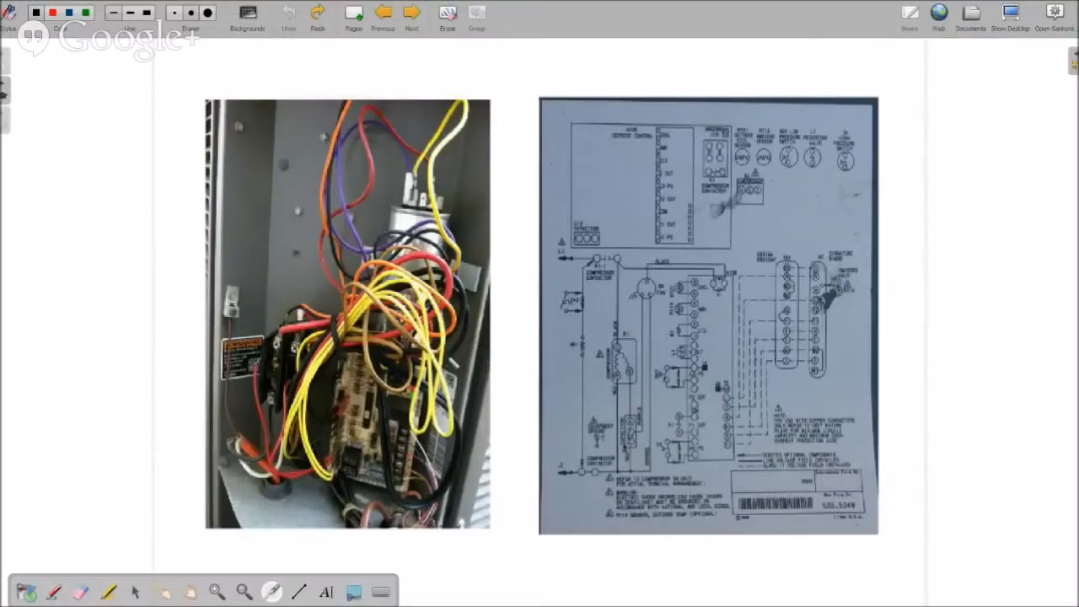
mouse_move(80, 478)
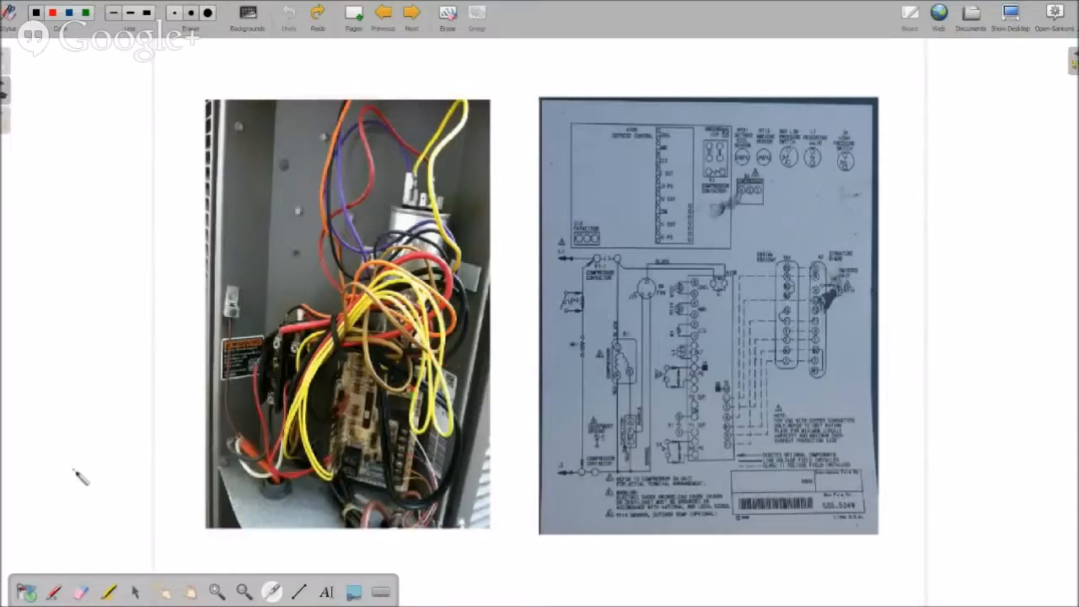
left_click(411, 14)
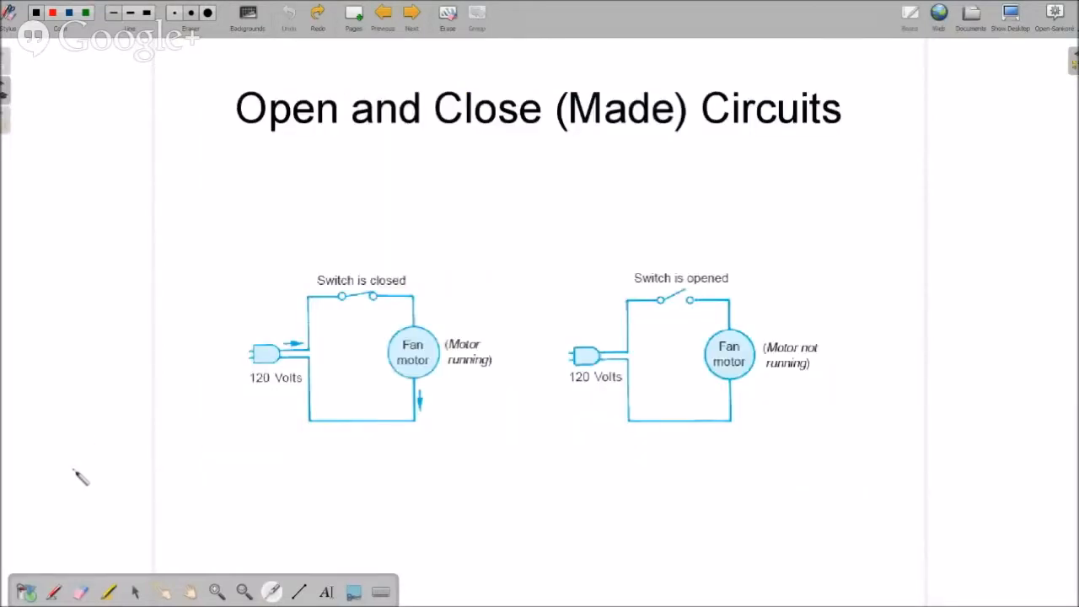
mouse_move(55, 506)
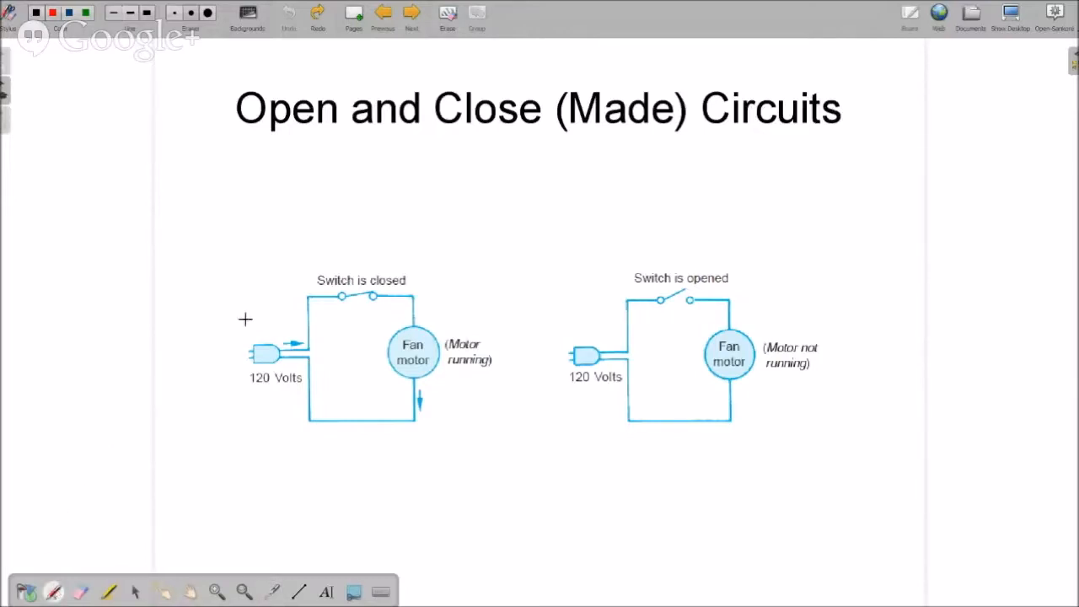
Step: Underline Open, Close and Made in red, and circle the closed and opened switch labels
left_click_drag(249, 139, 333, 139)
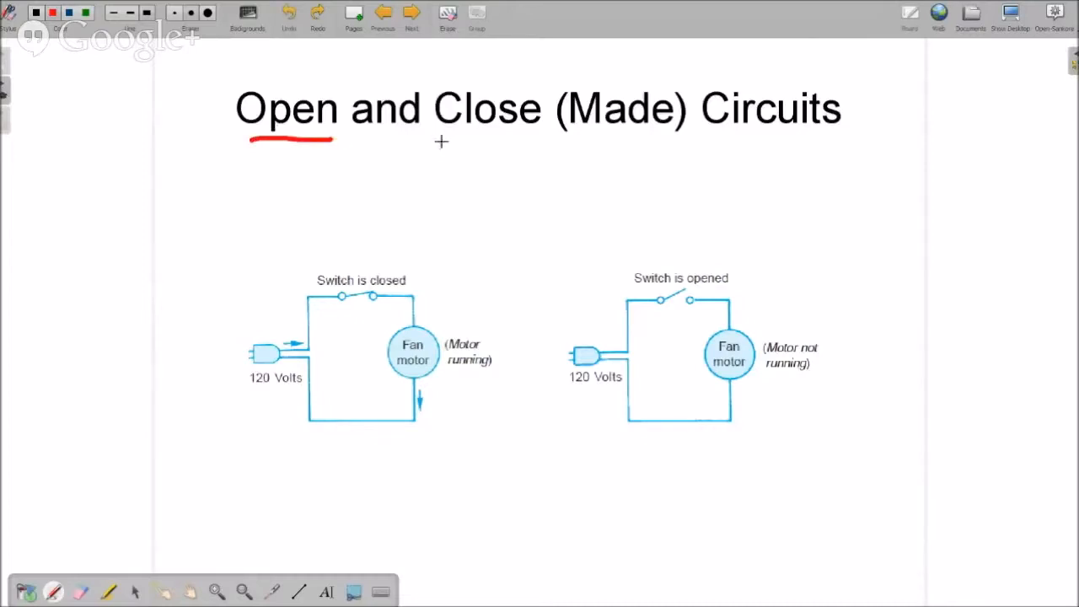
left_click_drag(440, 142, 516, 140)
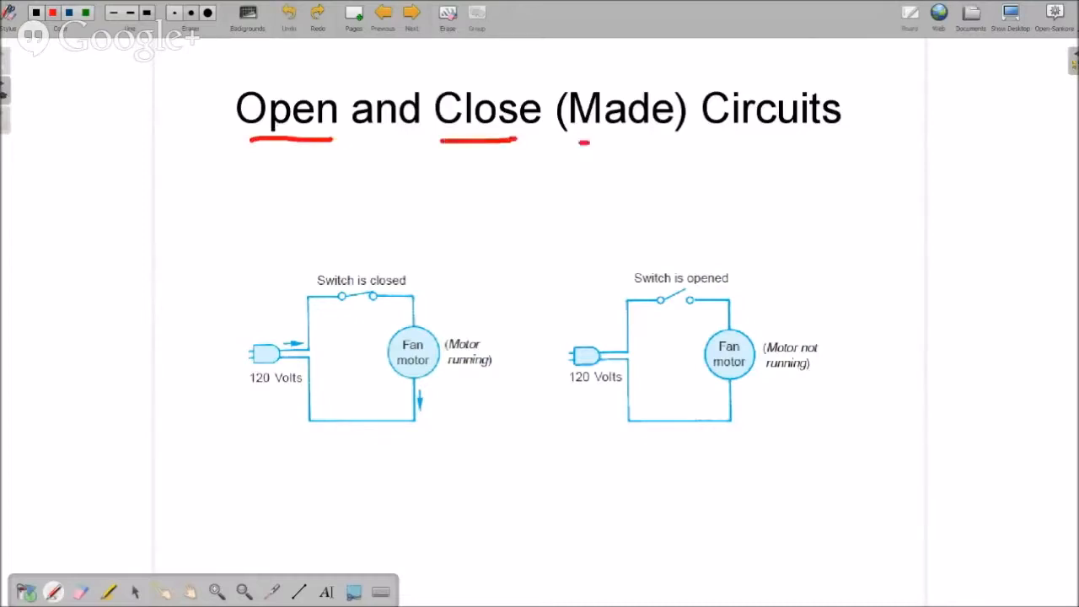
left_click_drag(577, 141, 654, 137)
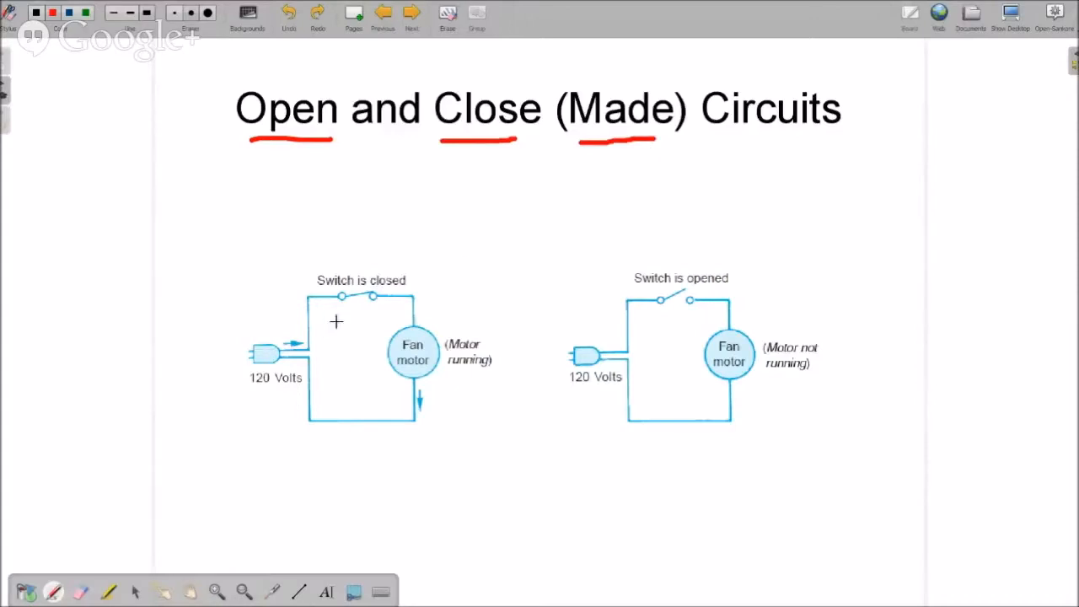
left_click_drag(336, 310, 400, 312)
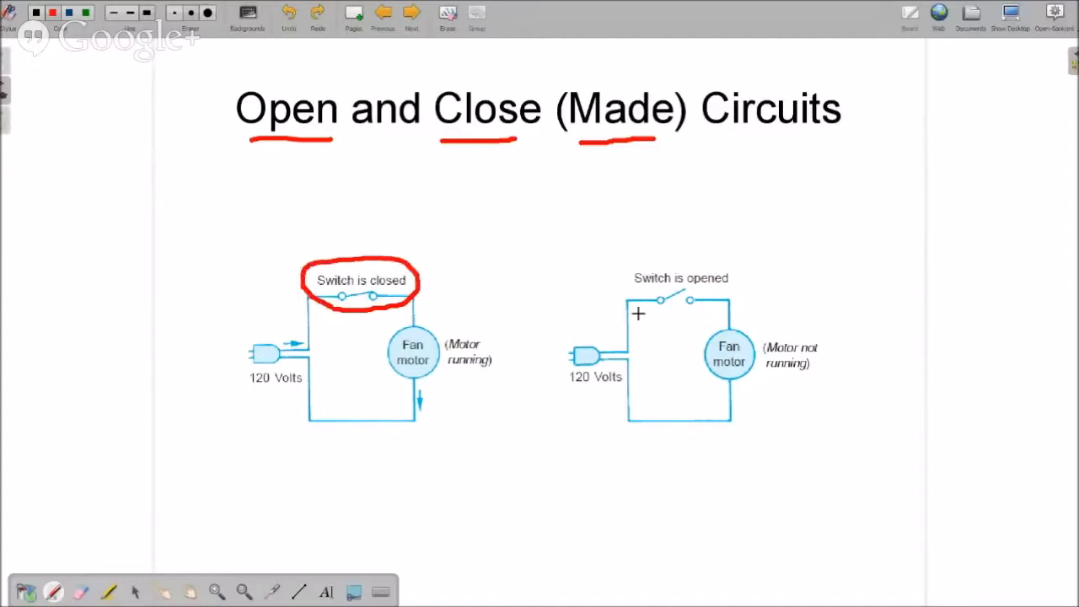
left_click_drag(641, 312, 725, 297)
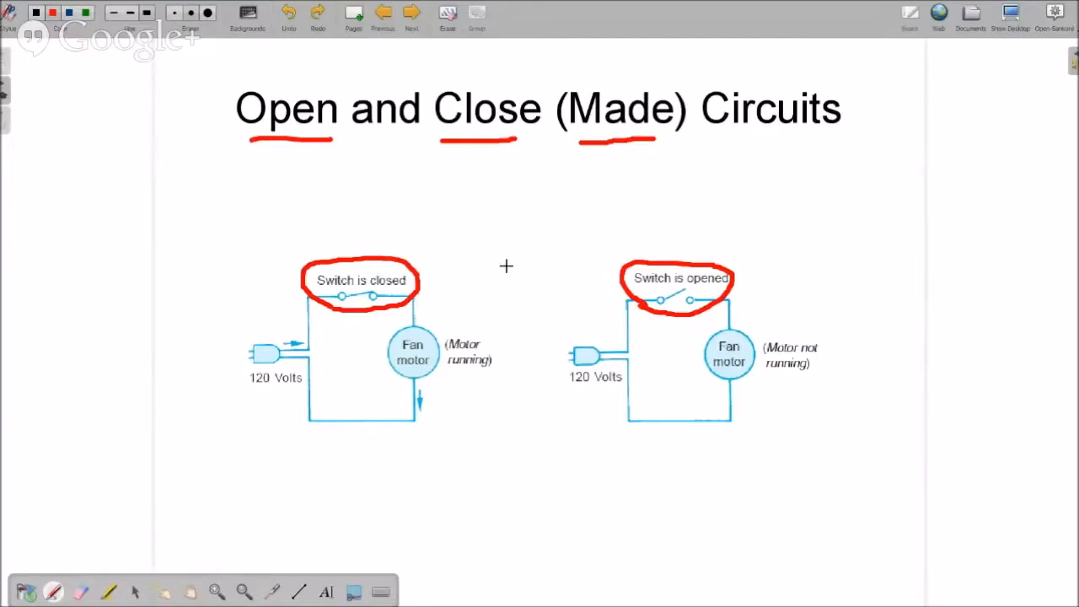
mouse_move(480, 301)
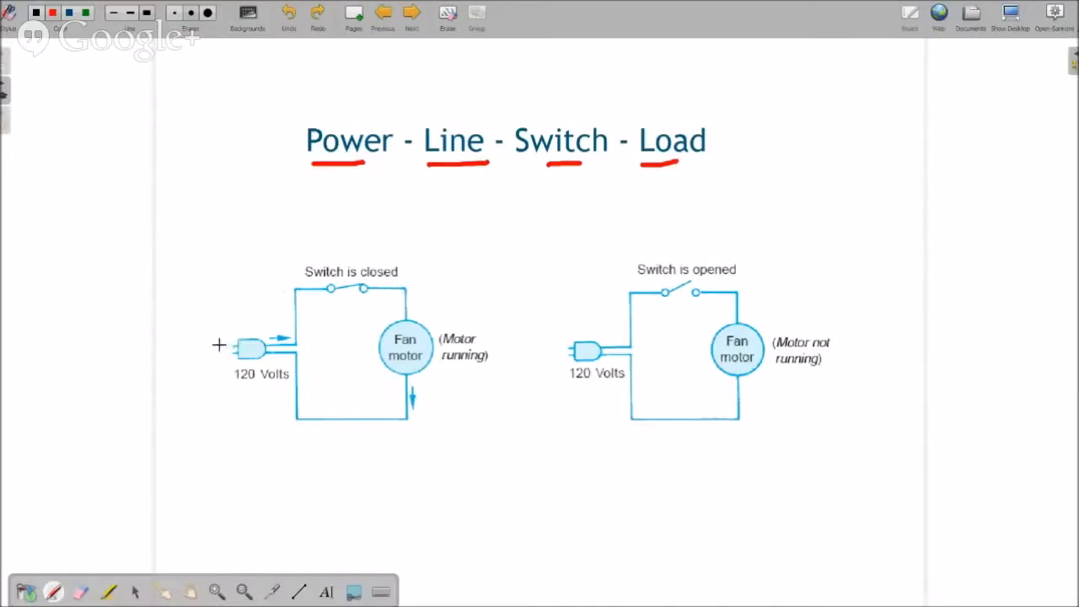
Step: Draw red marks over the 120 Volts power plug and the line up to the switch
left_click_drag(262, 346, 211, 346)
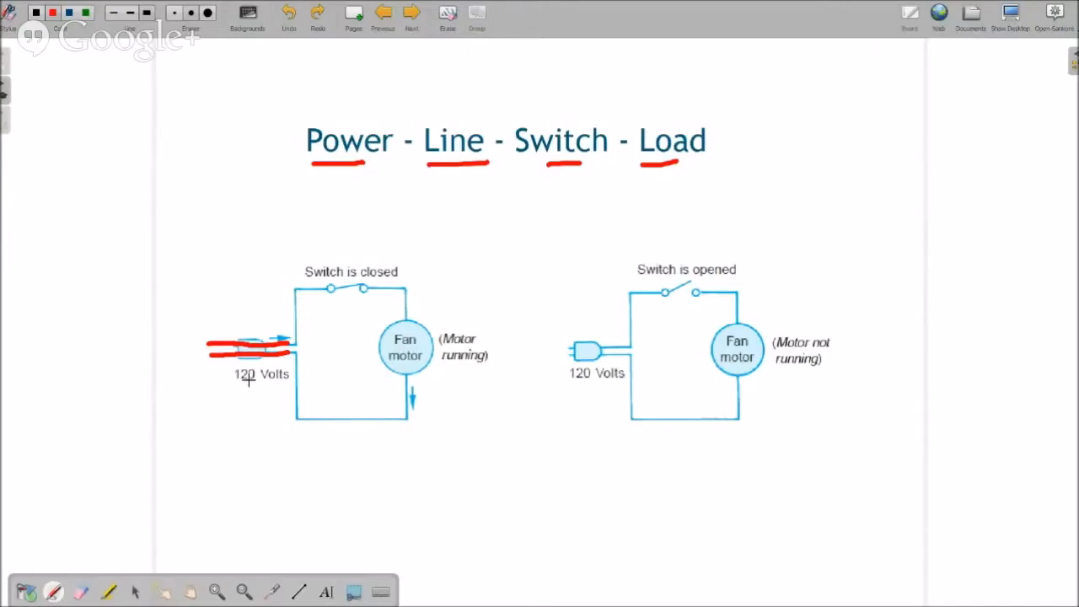
mouse_move(432, 156)
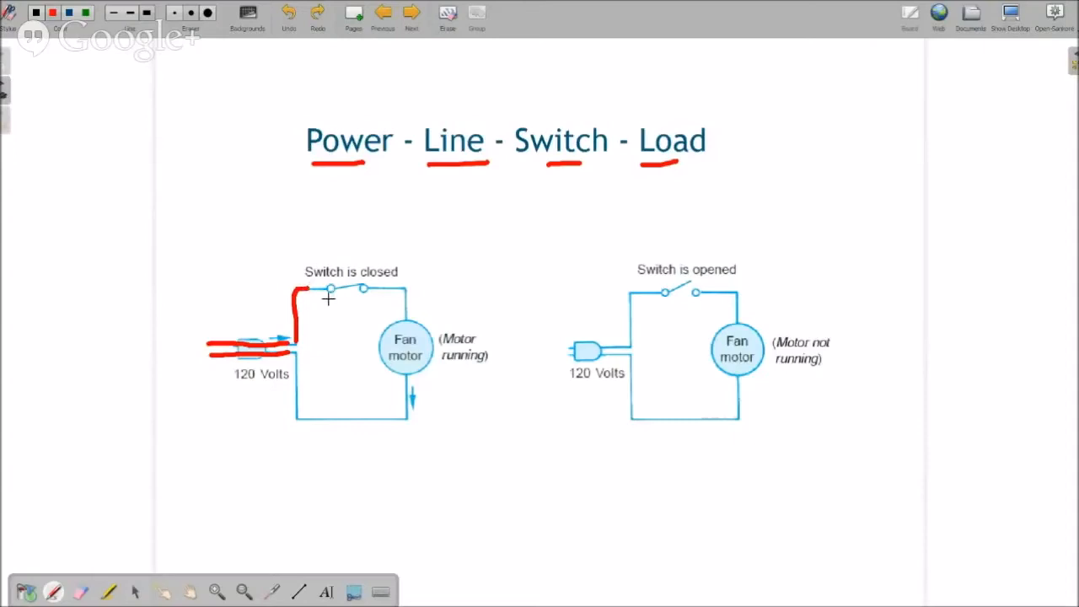
left_click_drag(328, 297, 403, 289)
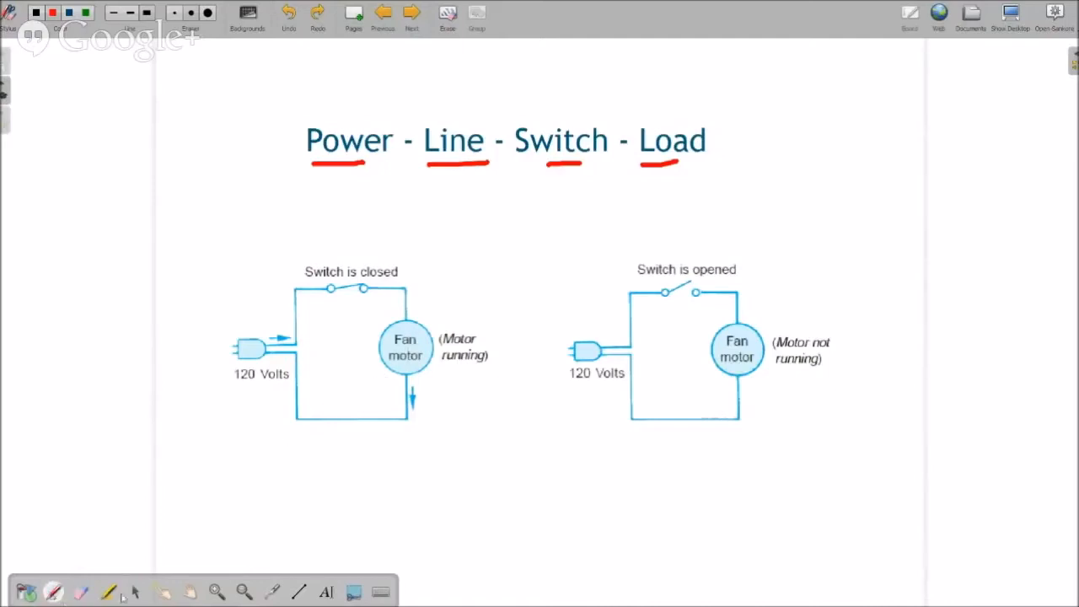
Step: Circle the running fan motor in red, then erase the bottom of that loop
left_click_drag(367, 396, 405, 396)
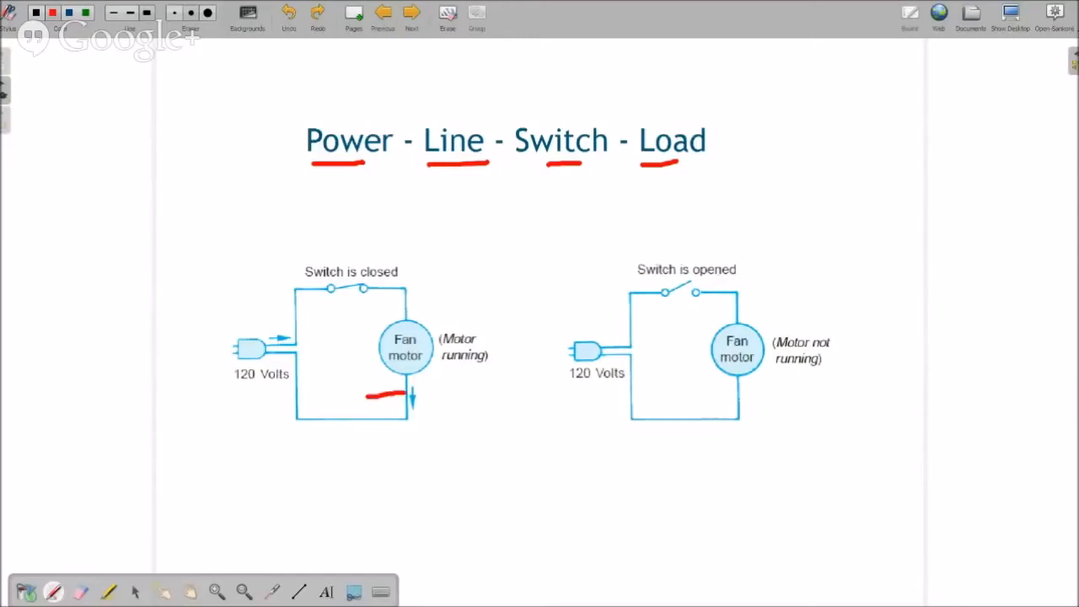
left_click_drag(363, 329, 413, 396)
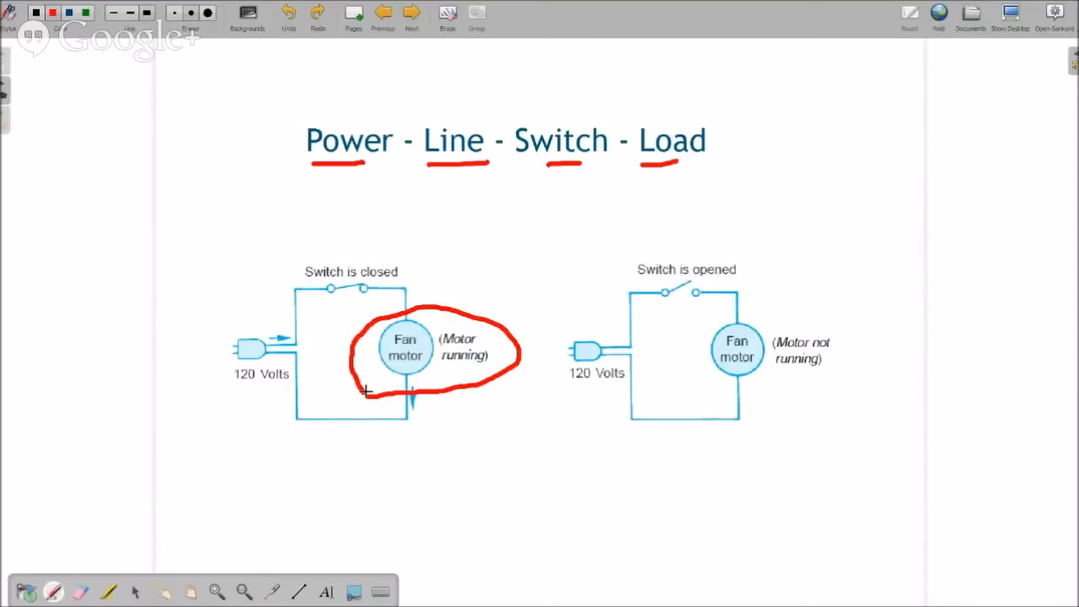
mouse_move(449, 493)
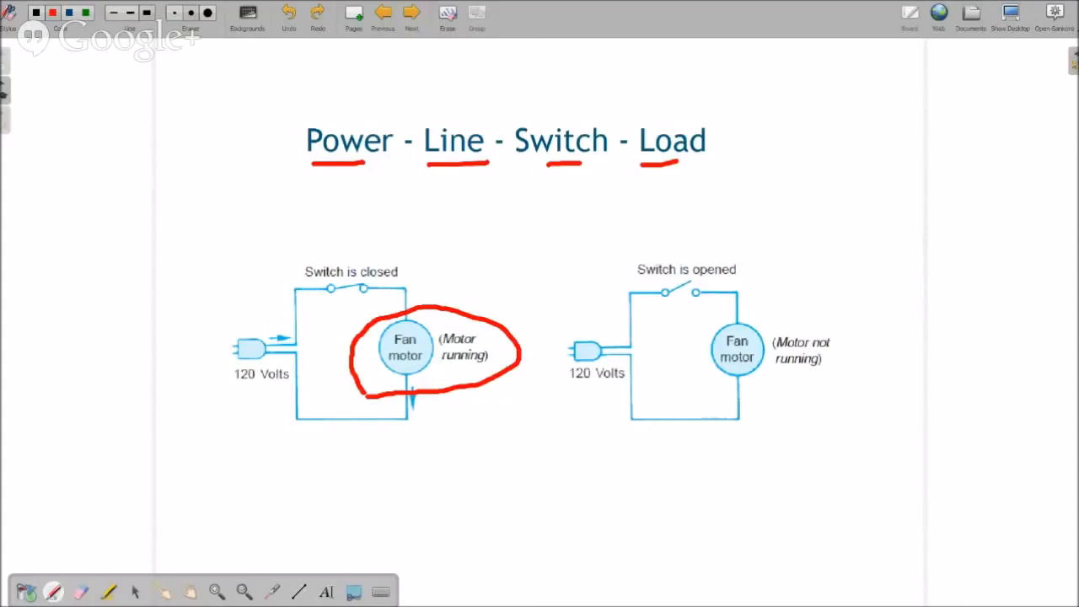
left_click_drag(523, 346, 493, 384)
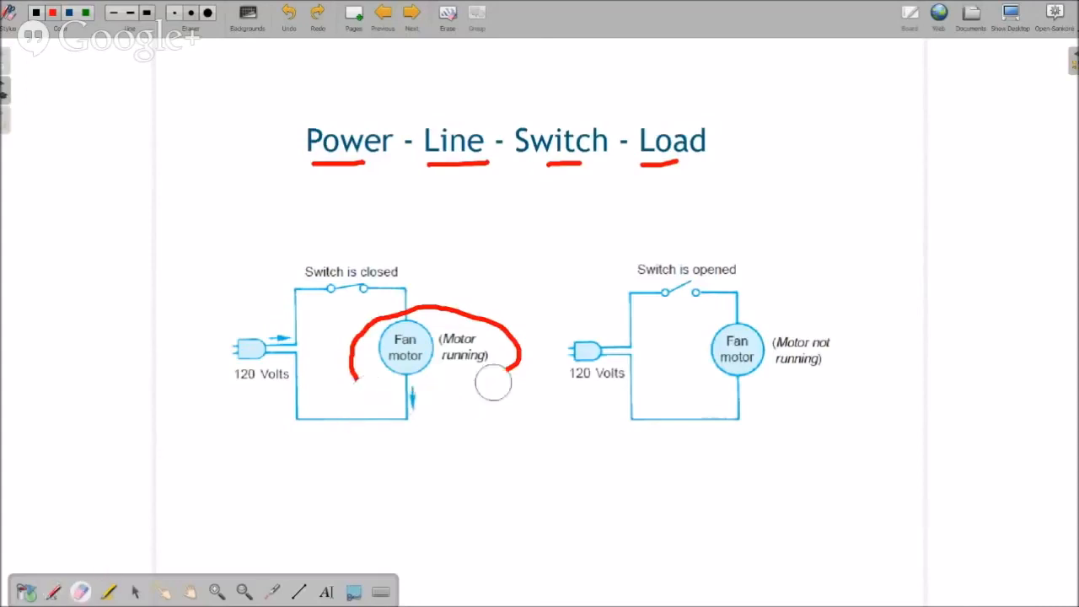